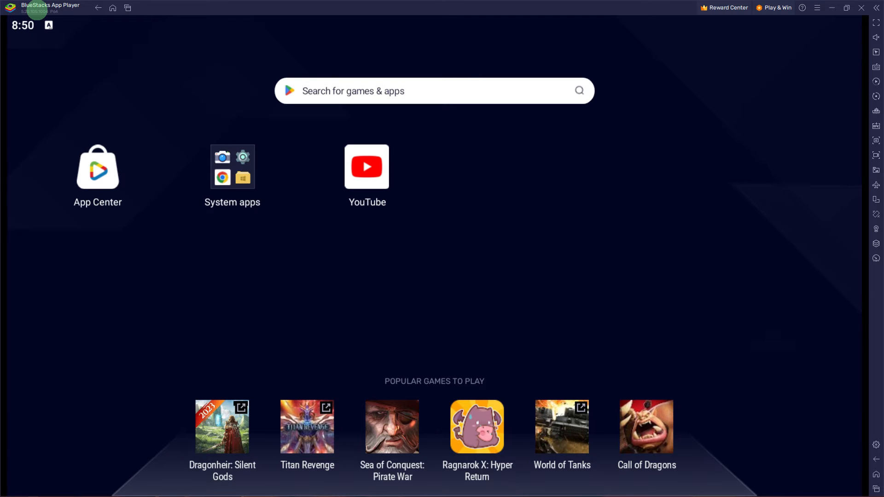
{"action": "mouse_move", "coordinate": [39, 22]}
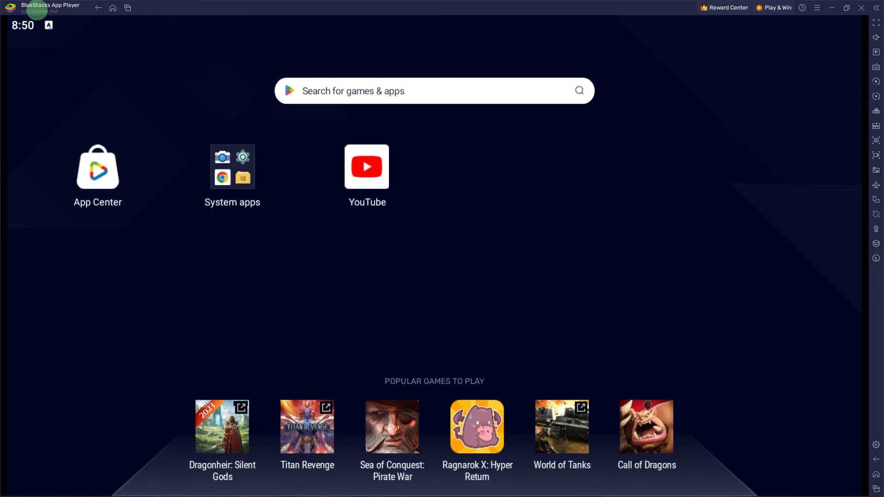
{"action": "mouse_move", "coordinate": [876, 444]}
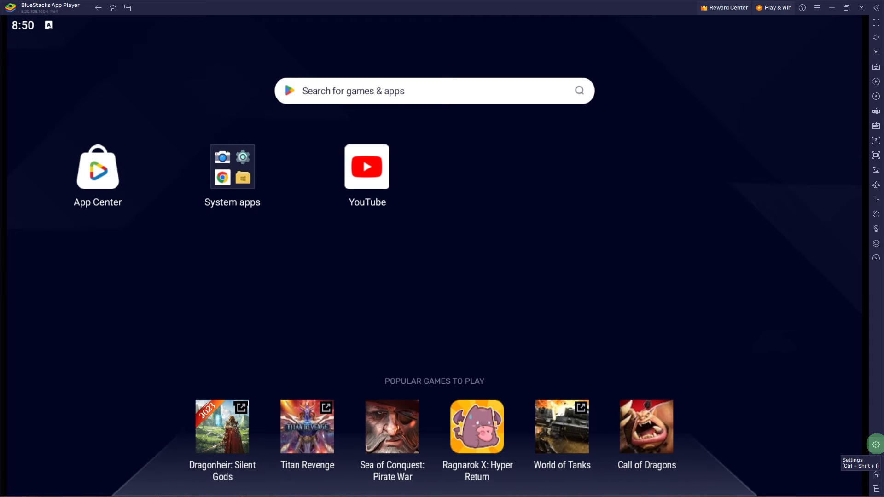
{"action": "mouse_move", "coordinate": [860, 428]}
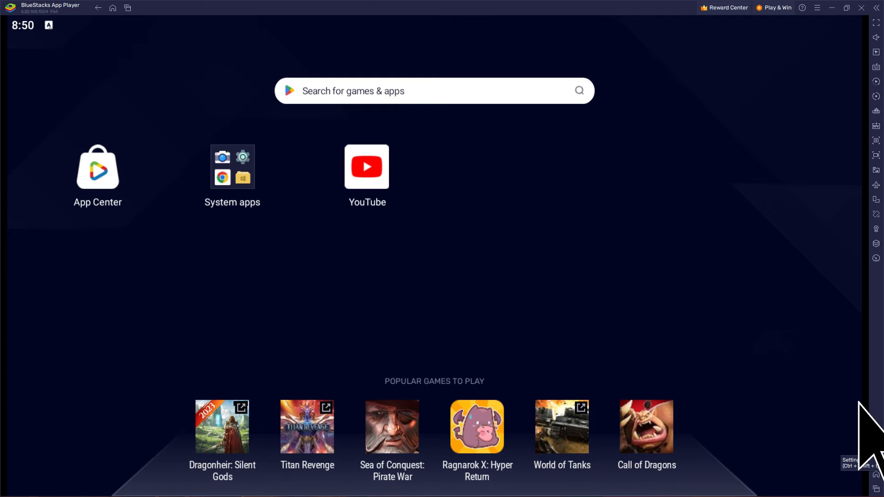
{"action": "mouse_move", "coordinate": [876, 443]}
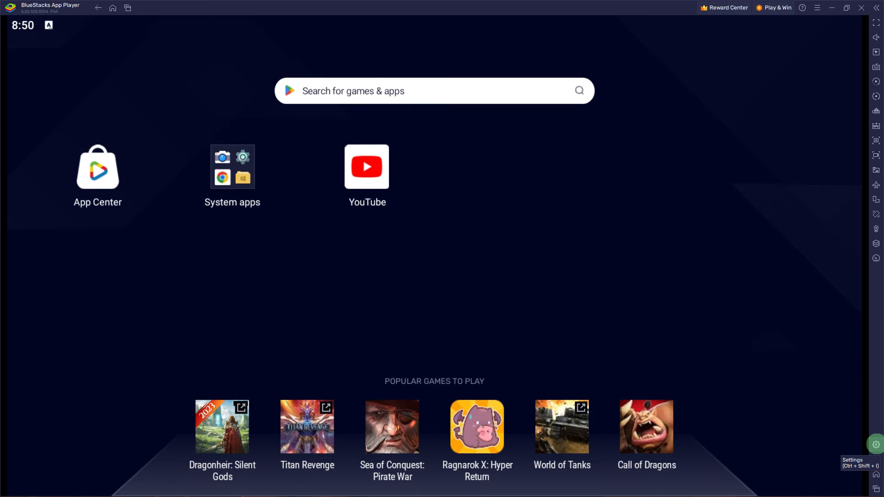
Step: Open the BlueStacks Settings window from the right sidebar gear icon
{"action": "left_click", "coordinate": [874, 444]}
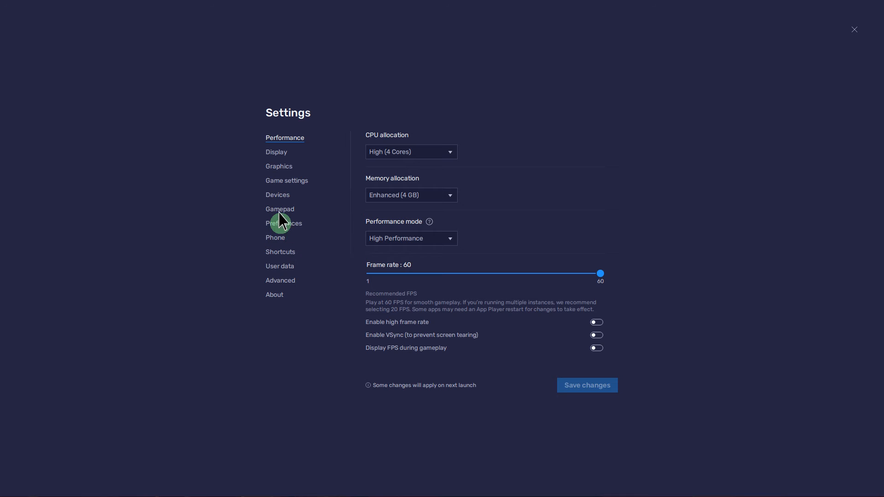
Step: Switch off the Desktop notifications toggle on the Preferences page
{"action": "left_click", "coordinate": [285, 222]}
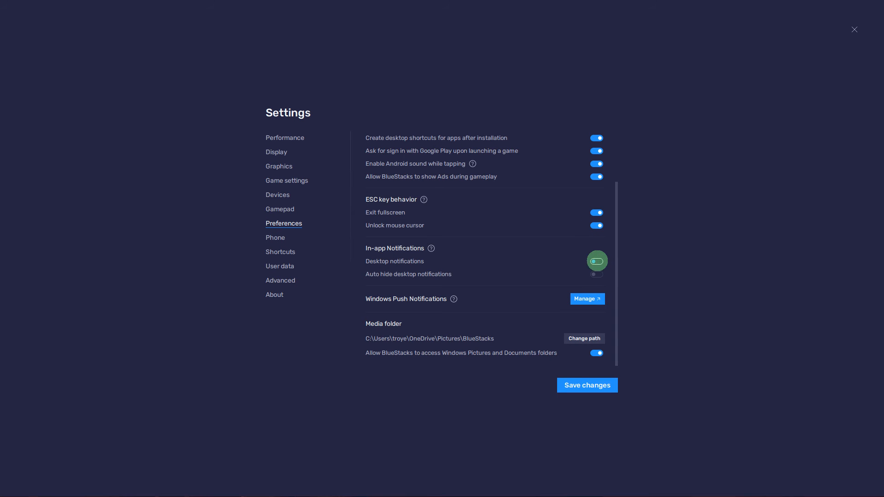
{"action": "left_click", "coordinate": [595, 261]}
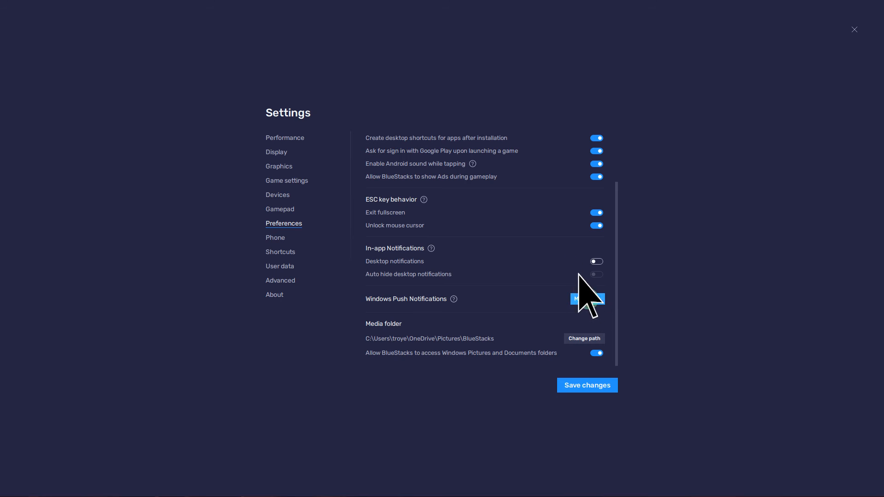
Step: Disable all Windows push notification categories via Manage and save the changes
{"action": "left_click", "coordinate": [587, 298]}
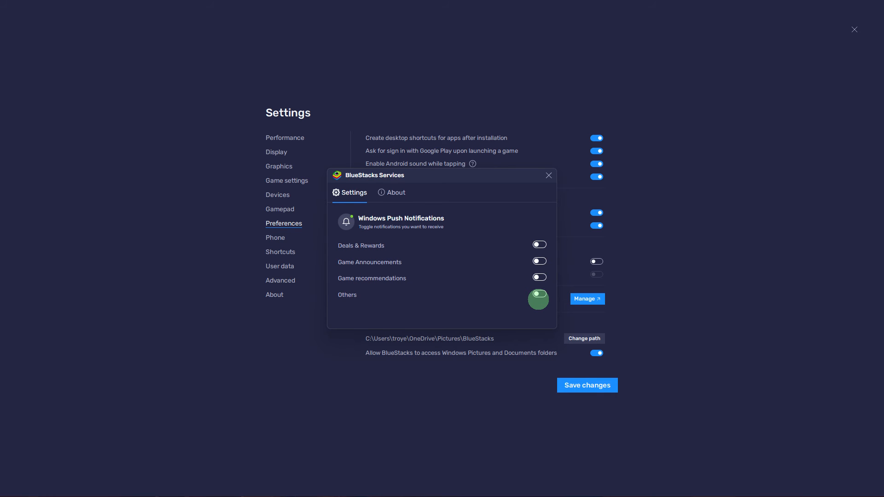
{"action": "left_click", "coordinate": [547, 175]}
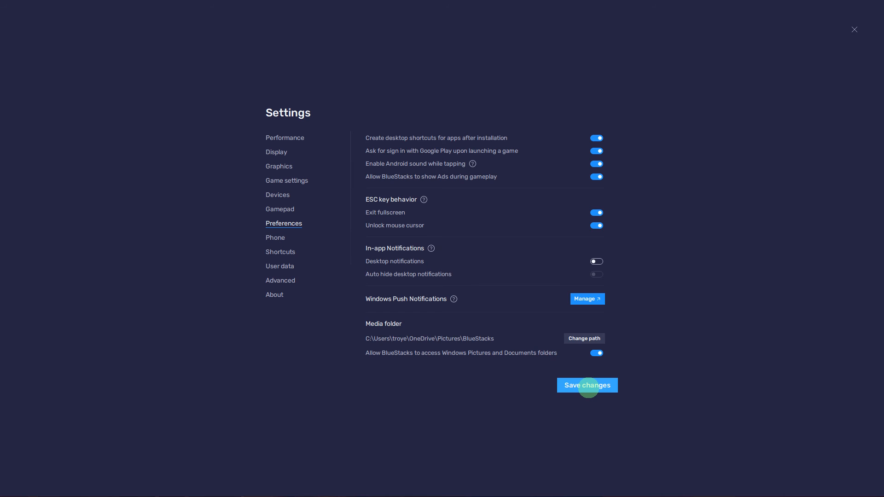